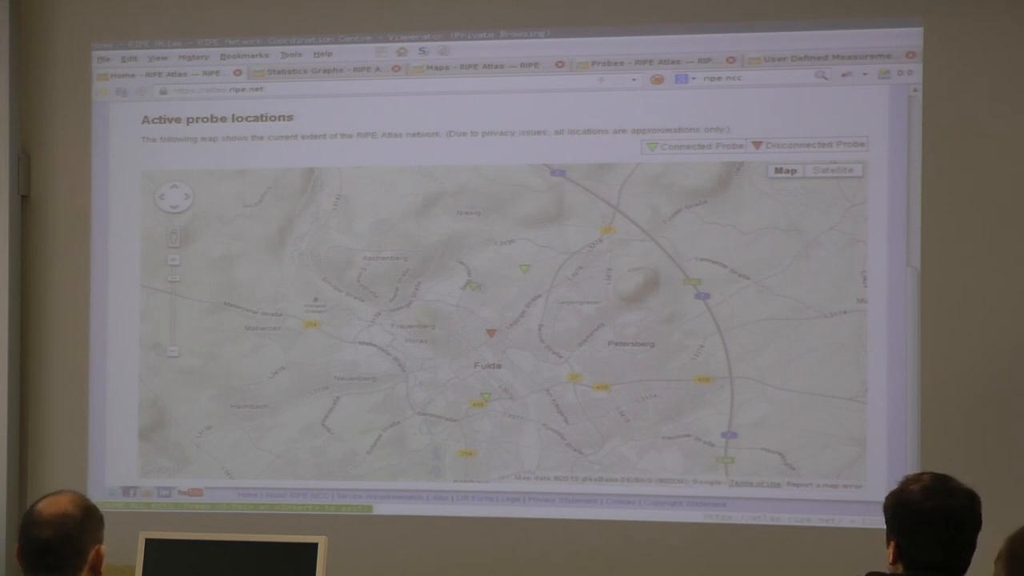
Show the info bubbles of two nearby probe markers with their ID, ASN, prefix and uptime.
{"action": "left_click", "coordinate": [521, 269]}
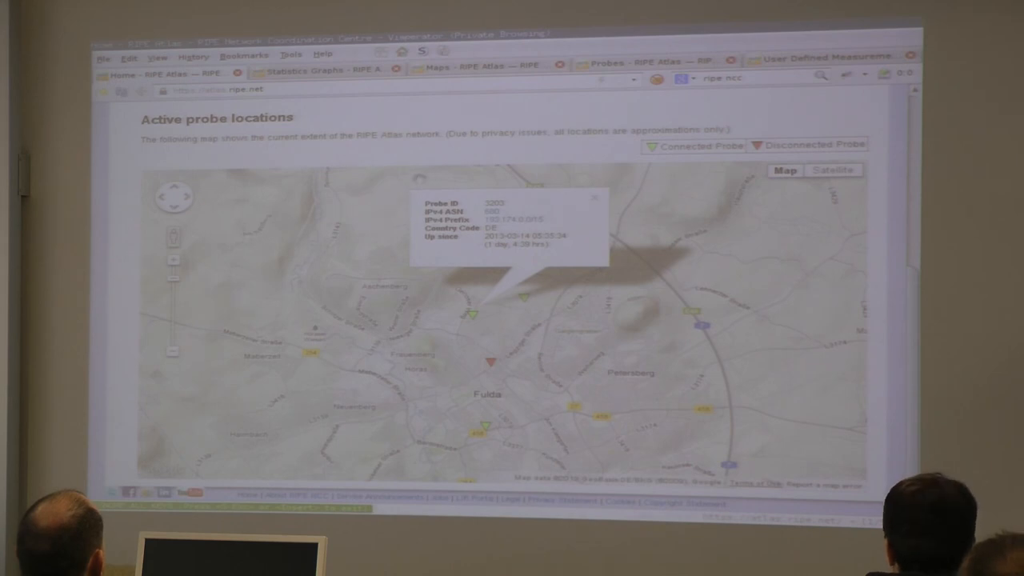
{"action": "mouse_move", "coordinate": [112, 272]}
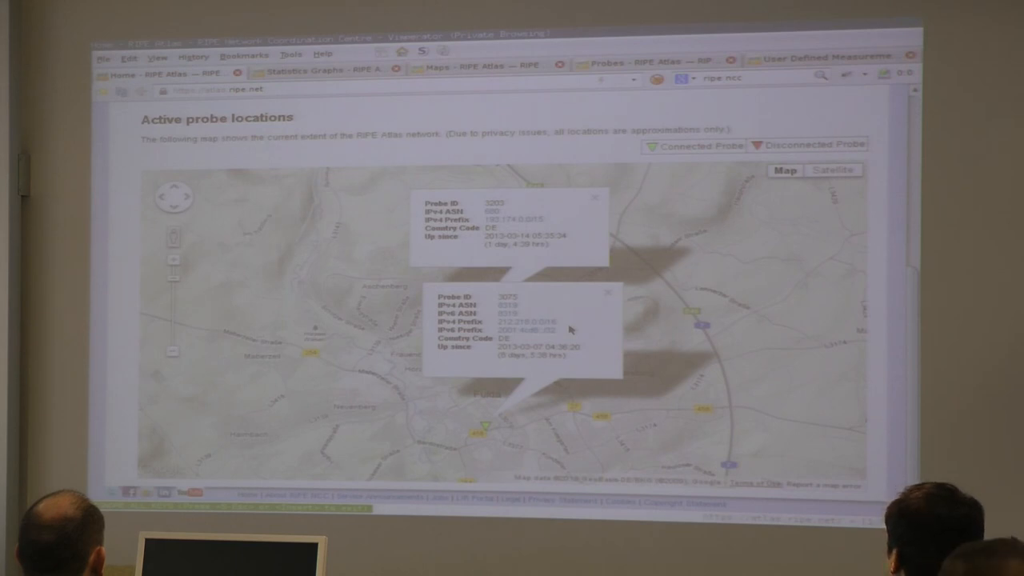
{"action": "mouse_move", "coordinate": [615, 294]}
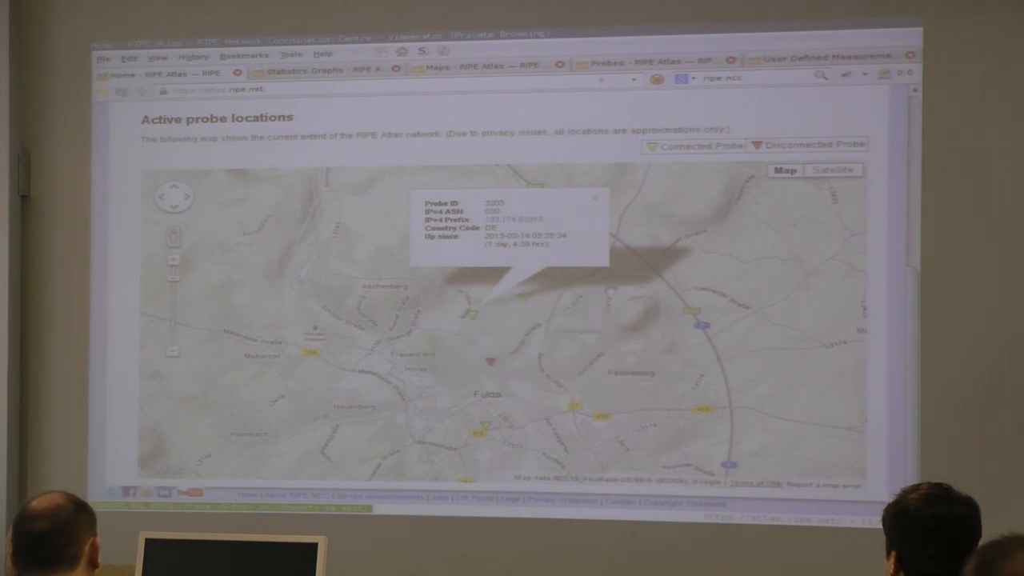
{"action": "left_click", "coordinate": [595, 198]}
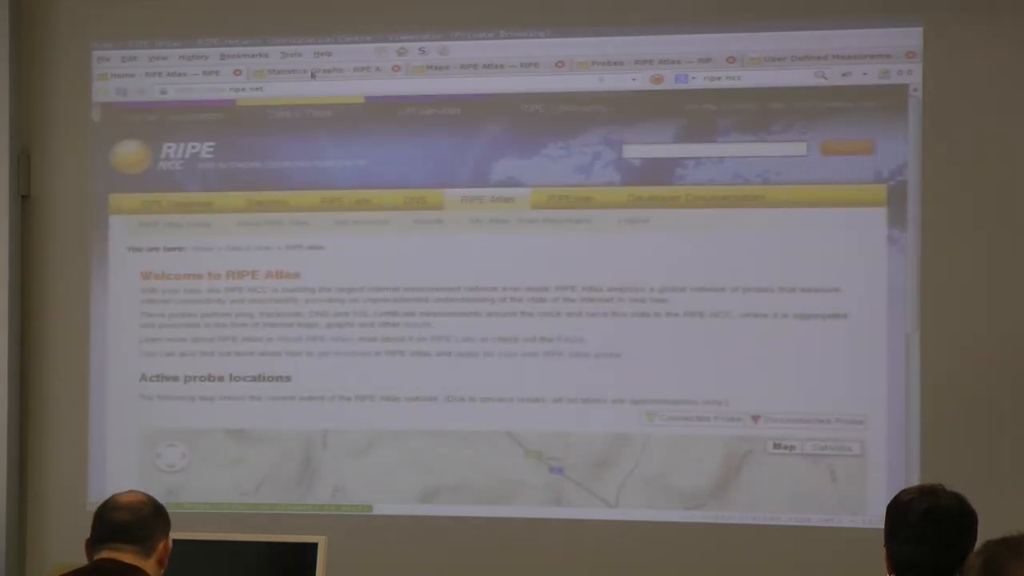
Go to the Atlas statistics page and scroll through the probe deployment and relative deployment graphs.
{"action": "left_click", "coordinate": [312, 69]}
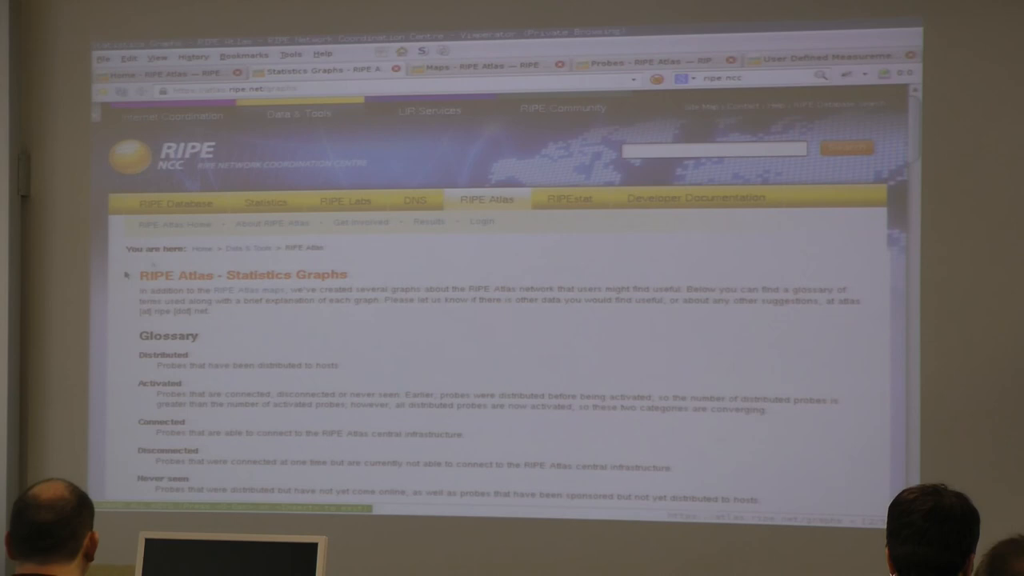
{"action": "scroll", "scroll_direction": "down", "scroll_amount": 3}
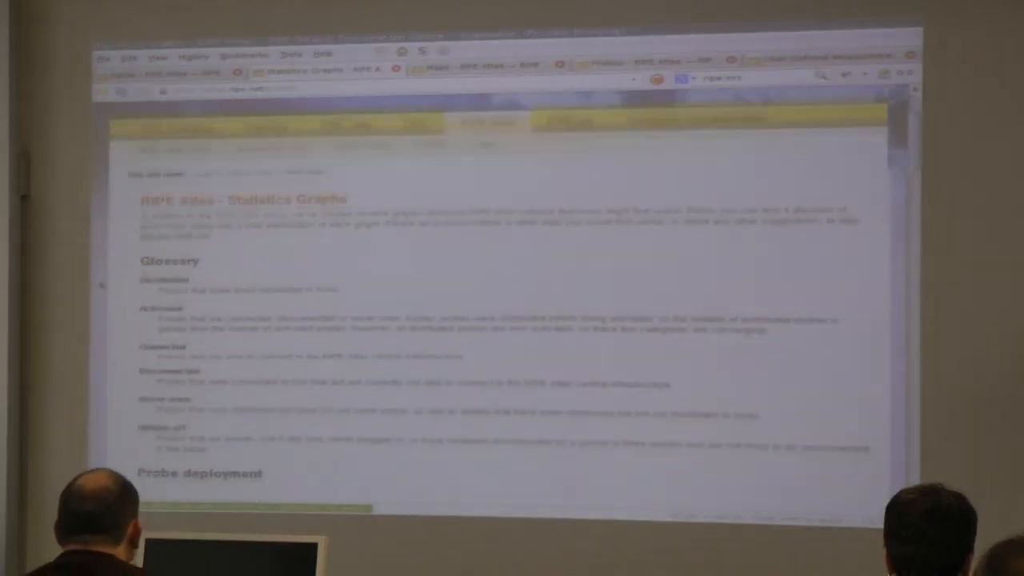
{"action": "scroll", "scroll_direction": "down", "scroll_amount": 3}
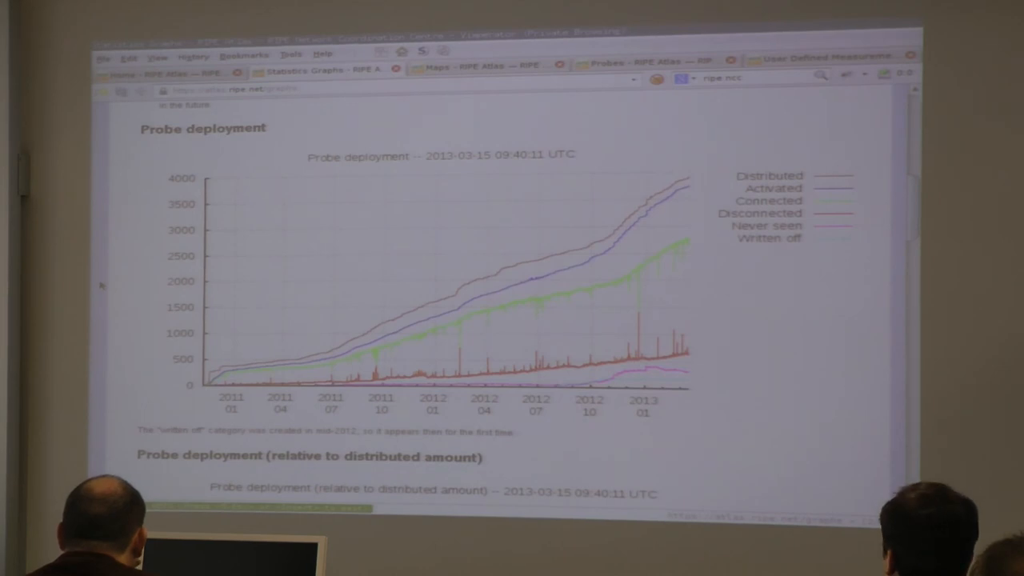
{"action": "mouse_move", "coordinate": [470, 328]}
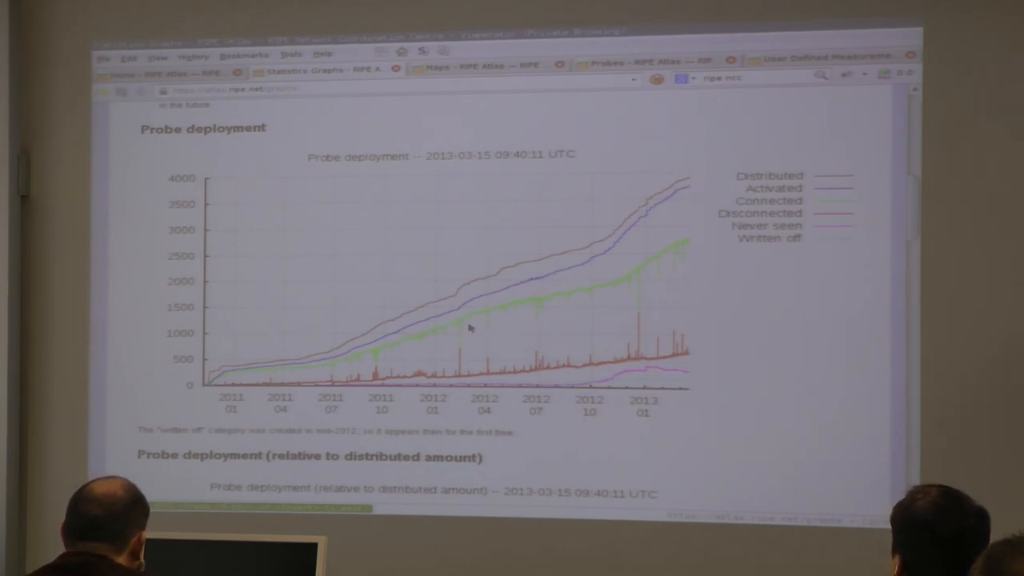
{"action": "mouse_move", "coordinate": [614, 280]}
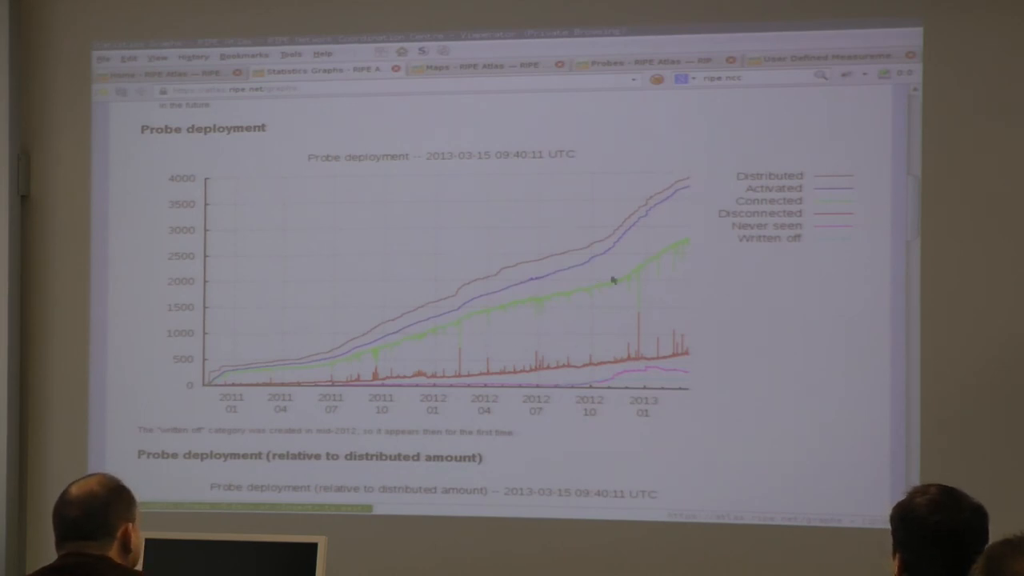
{"action": "mouse_move", "coordinate": [547, 331]}
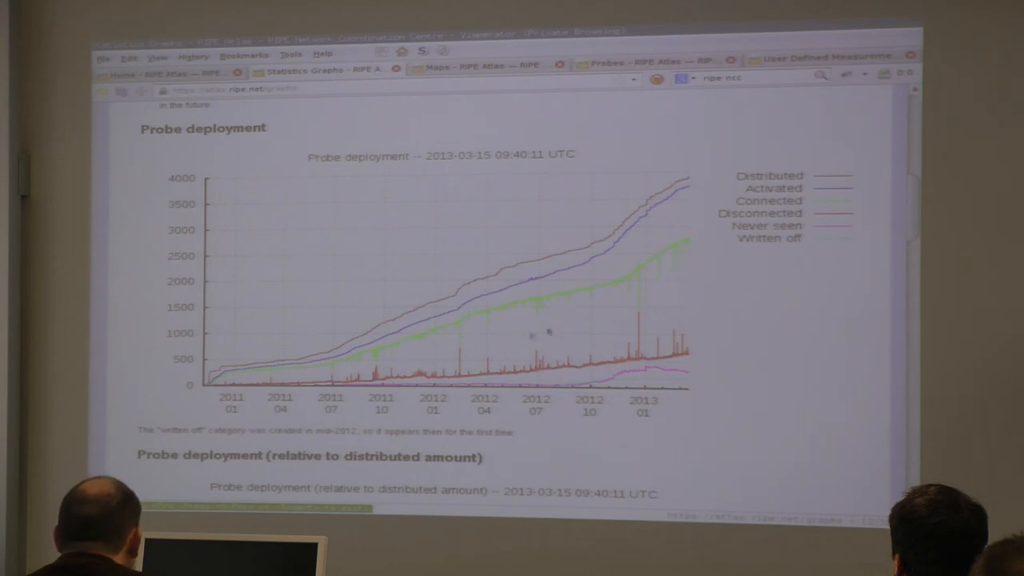
{"action": "mouse_move", "coordinate": [768, 303]}
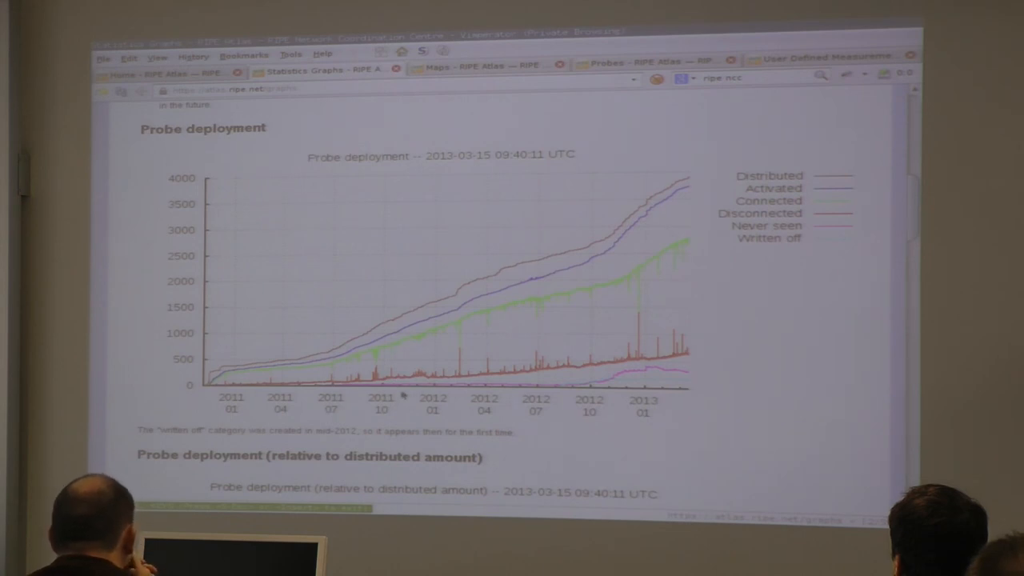
{"action": "mouse_move", "coordinate": [750, 375]}
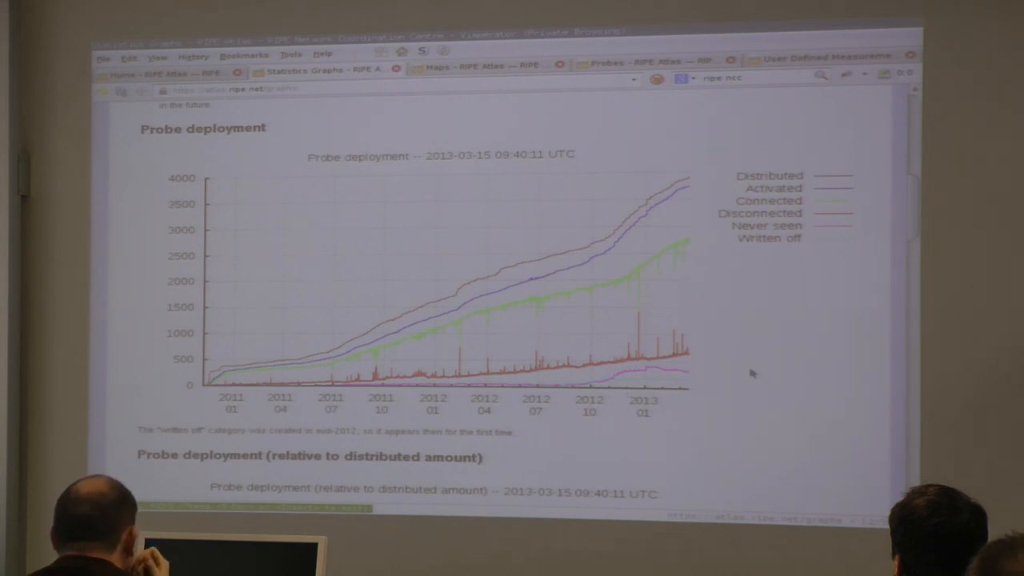
{"action": "scroll", "scroll_direction": "down", "scroll_amount": 3}
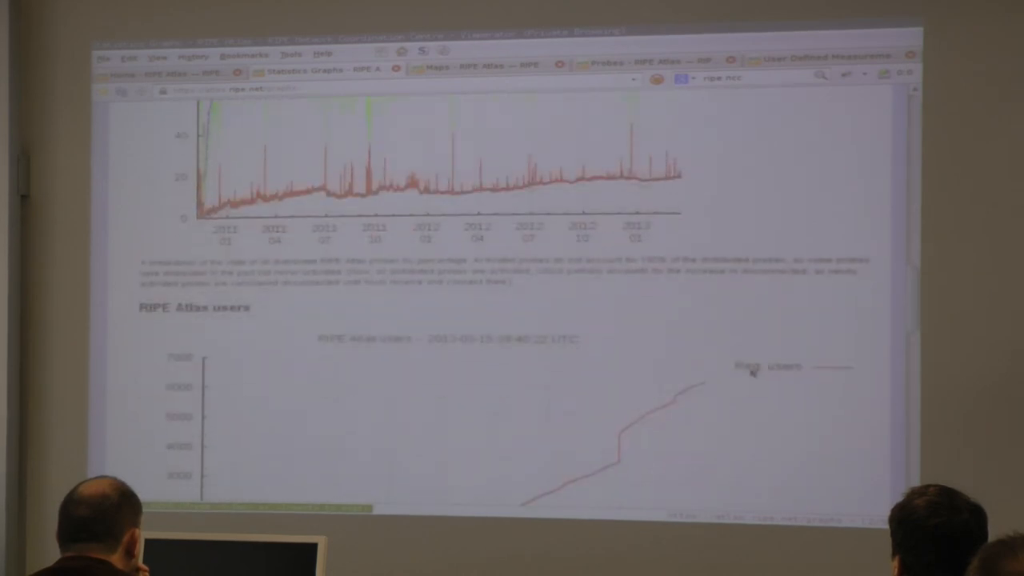
{"action": "scroll", "scroll_direction": "down", "scroll_amount": 3}
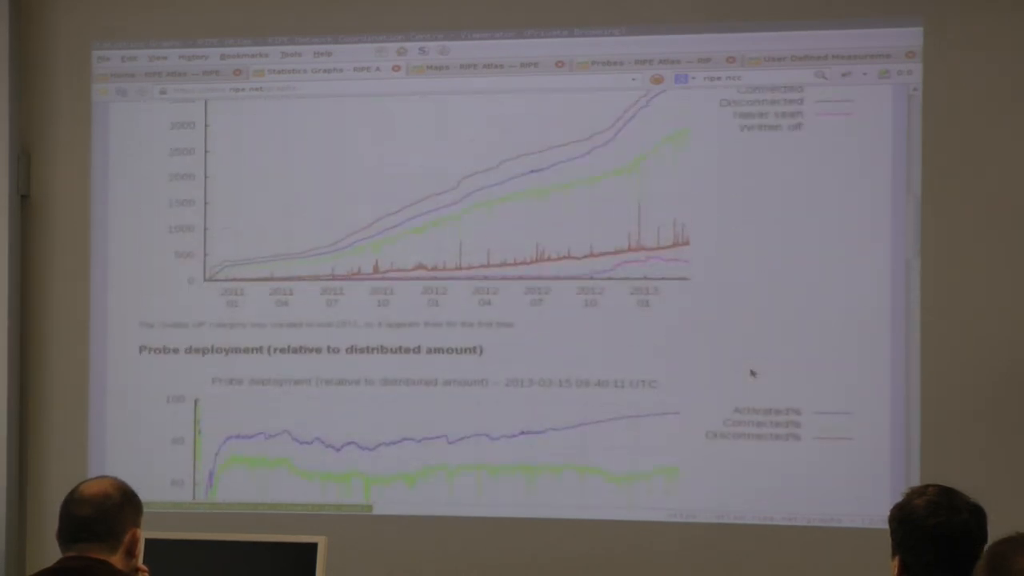
{"action": "scroll", "scroll_direction": "up", "scroll_amount": 3}
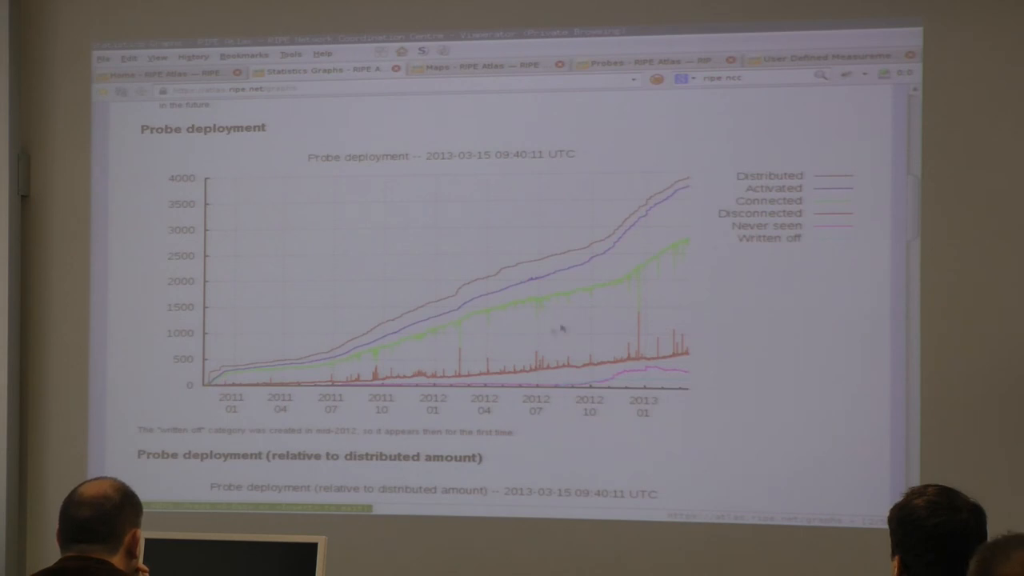
{"action": "mouse_move", "coordinate": [797, 330]}
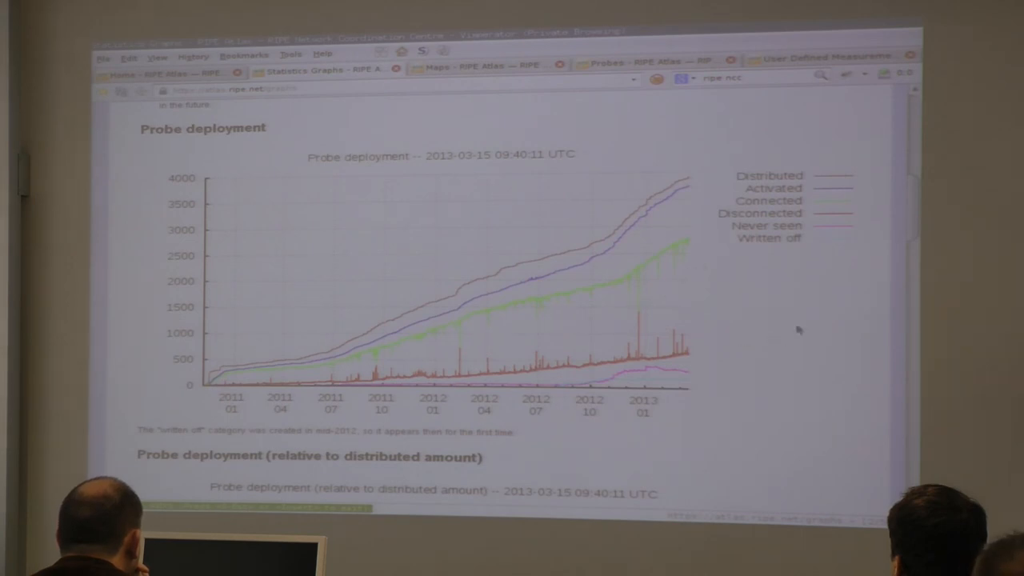
{"action": "scroll", "scroll_direction": "down", "scroll_amount": 3}
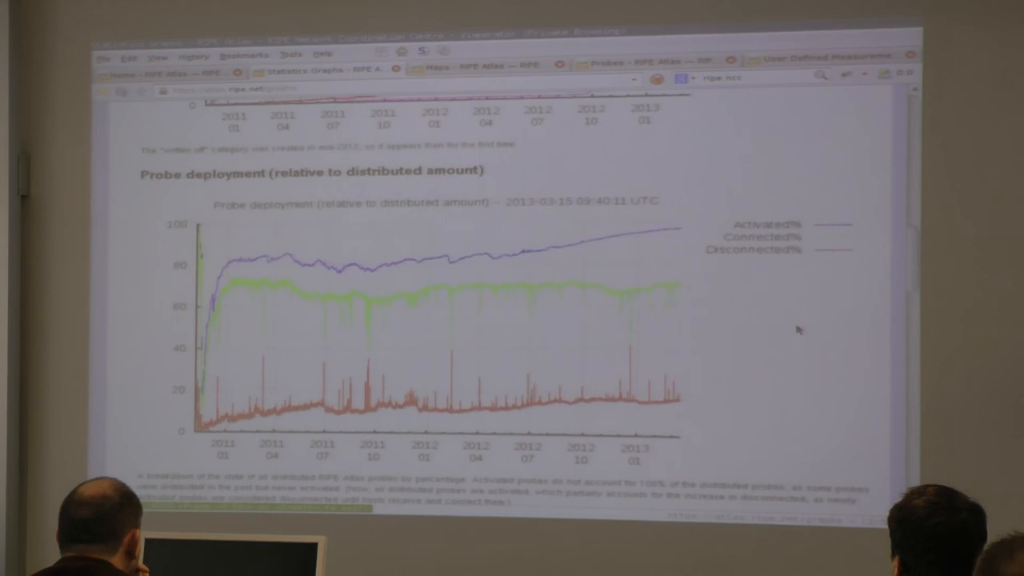
{"action": "scroll", "scroll_direction": "down", "scroll_amount": 3}
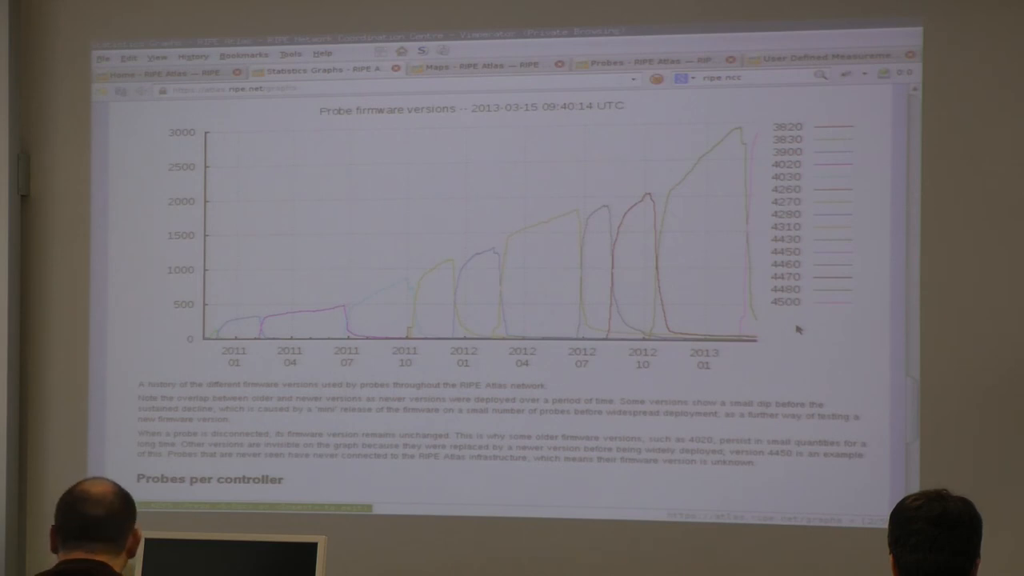
Scroll on to the probe firmware versions and probes per controller graphs.
{"action": "scroll", "scroll_direction": "down", "scroll_amount": 3}
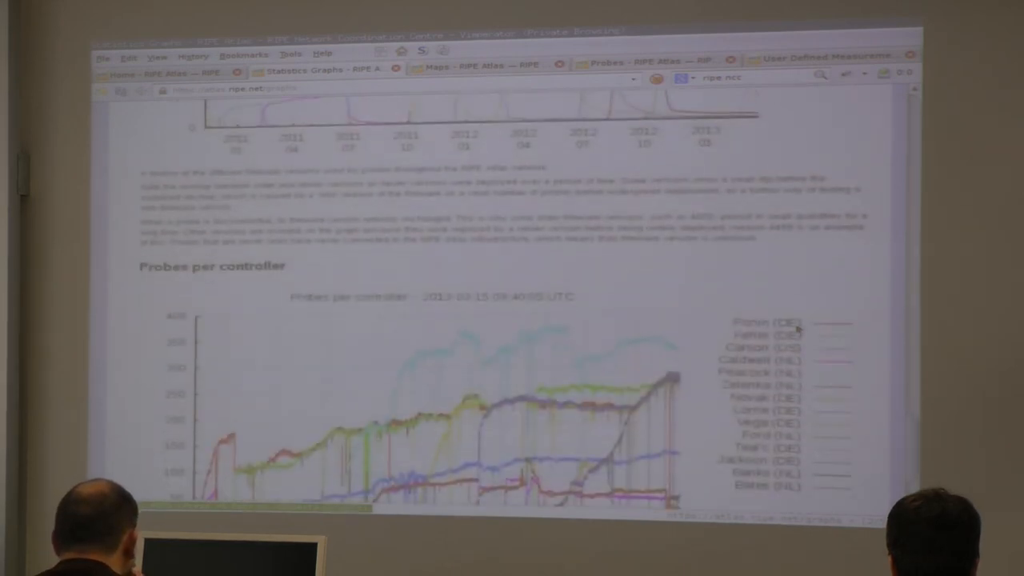
{"action": "scroll", "scroll_direction": "down", "scroll_amount": 3}
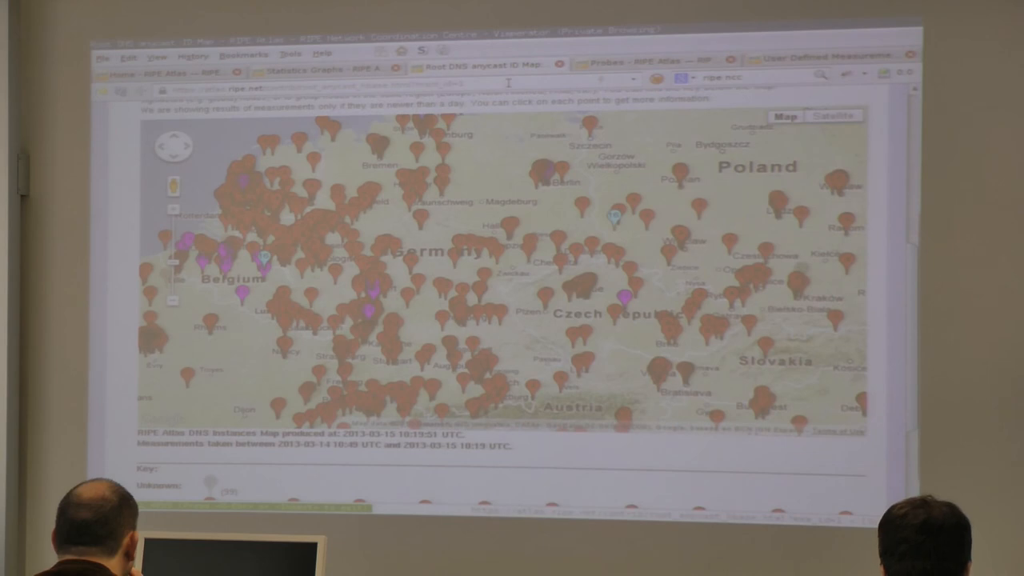
{"action": "mouse_move", "coordinate": [656, 61]}
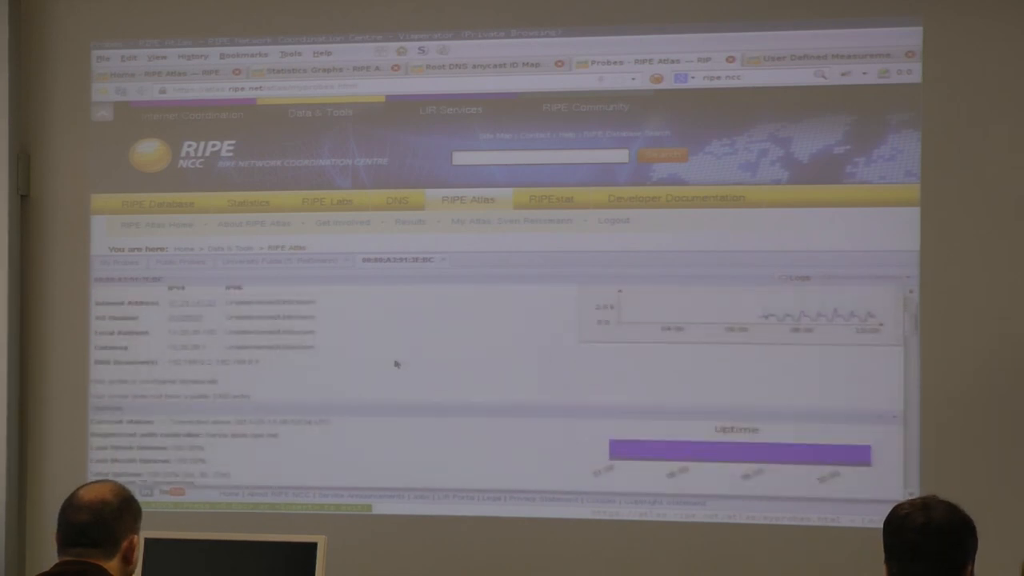
Scroll down the probe's details page through its addresses and RTT graphs.
{"action": "scroll", "scroll_direction": "down", "scroll_amount": 3}
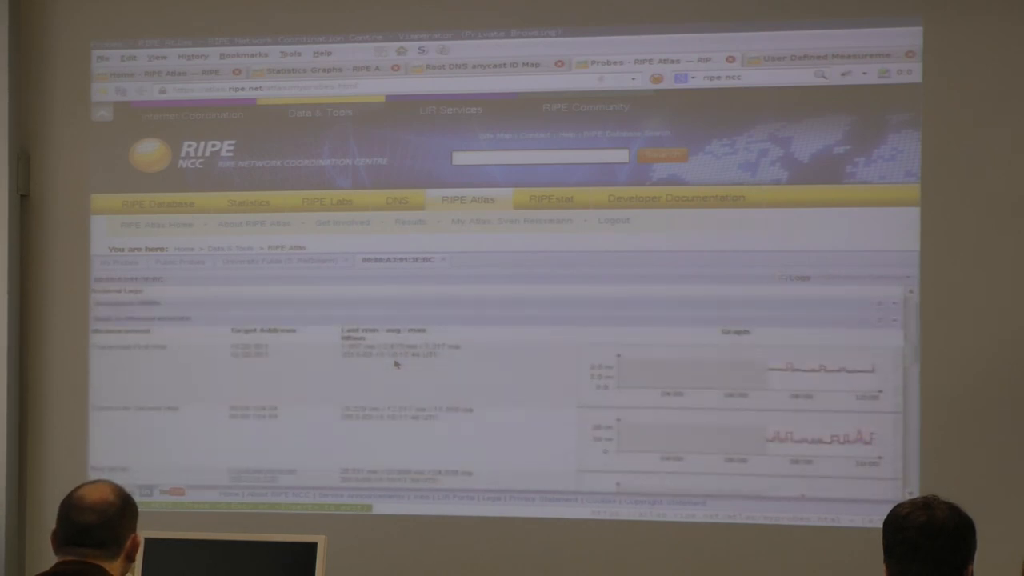
{"action": "mouse_move", "coordinate": [483, 389]}
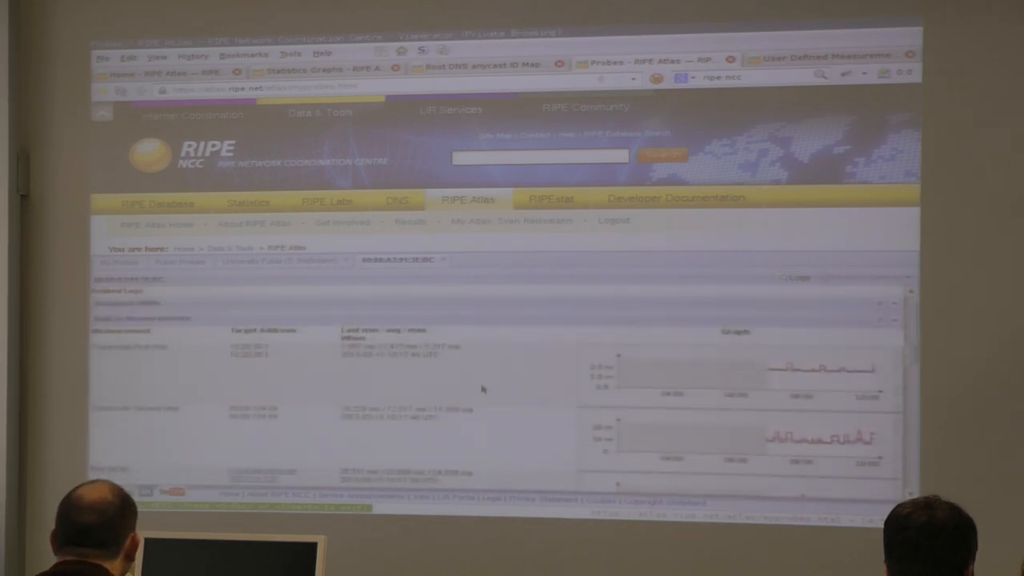
{"action": "scroll", "scroll_direction": "down", "scroll_amount": 3}
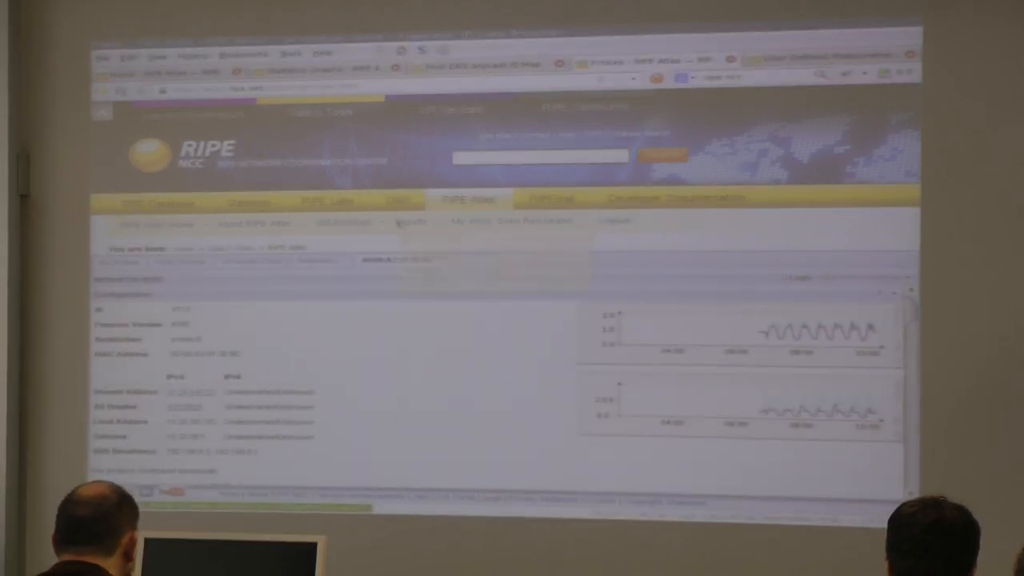
Go to My Atlas > My Measurements to reach the user-defined measurements list.
{"action": "left_click", "coordinate": [511, 221]}
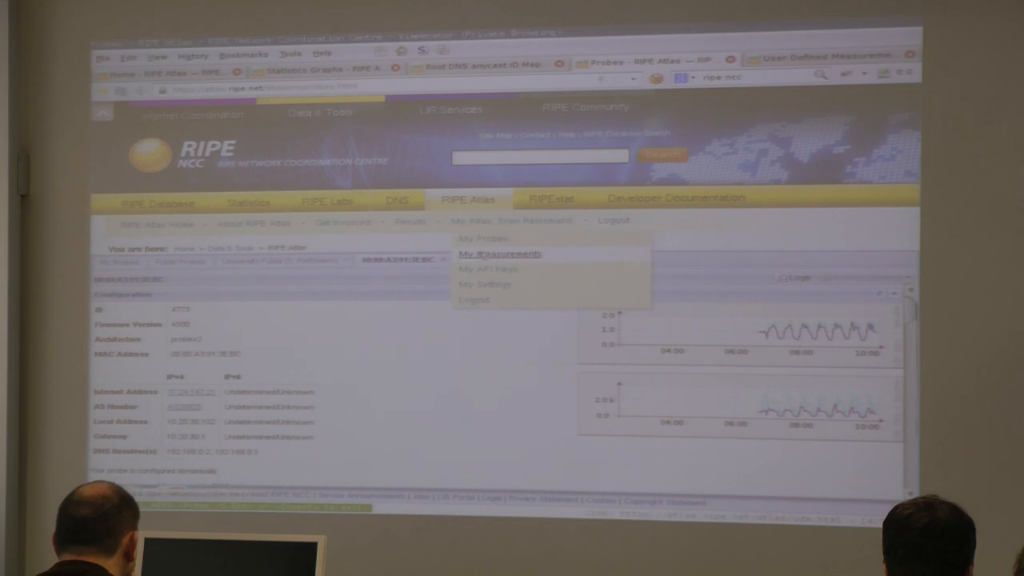
{"action": "left_click", "coordinate": [499, 252]}
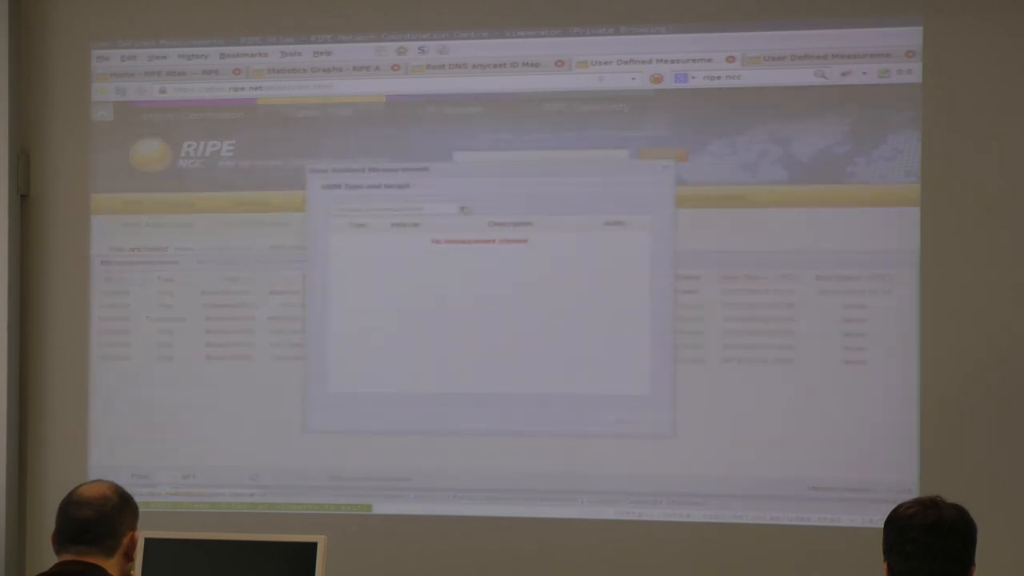
Add a public Ping with interval 240 to an 'ns' name-server target and confirm it.
{"action": "left_click", "coordinate": [396, 208]}
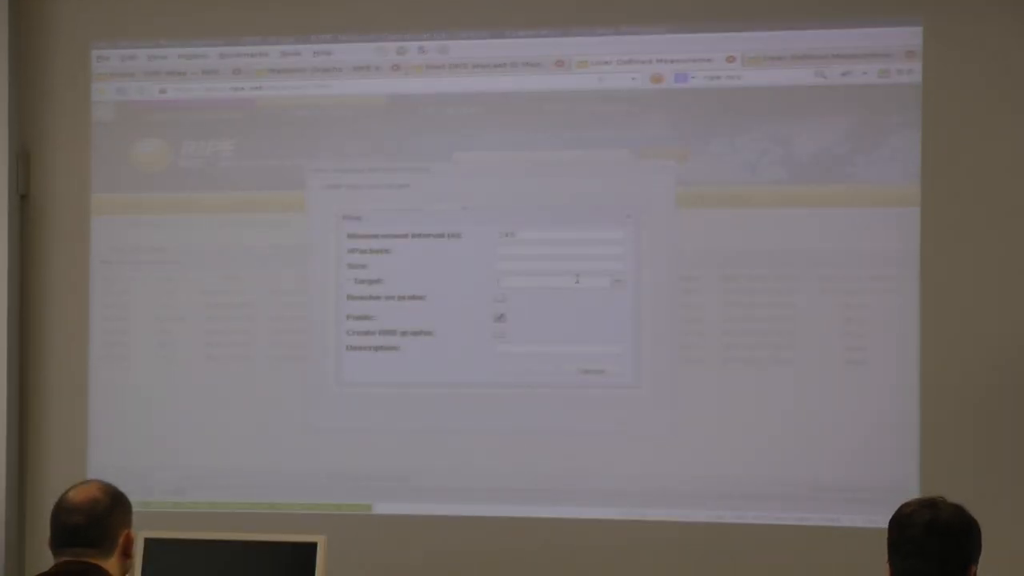
{"action": "type", "text": "ns.rip.net"}
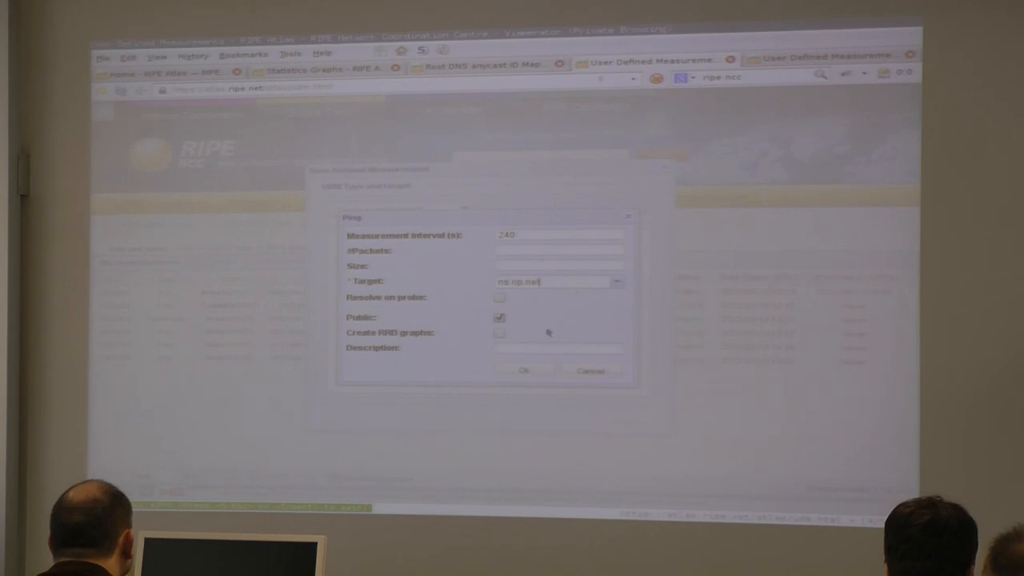
{"action": "left_click", "coordinate": [525, 370]}
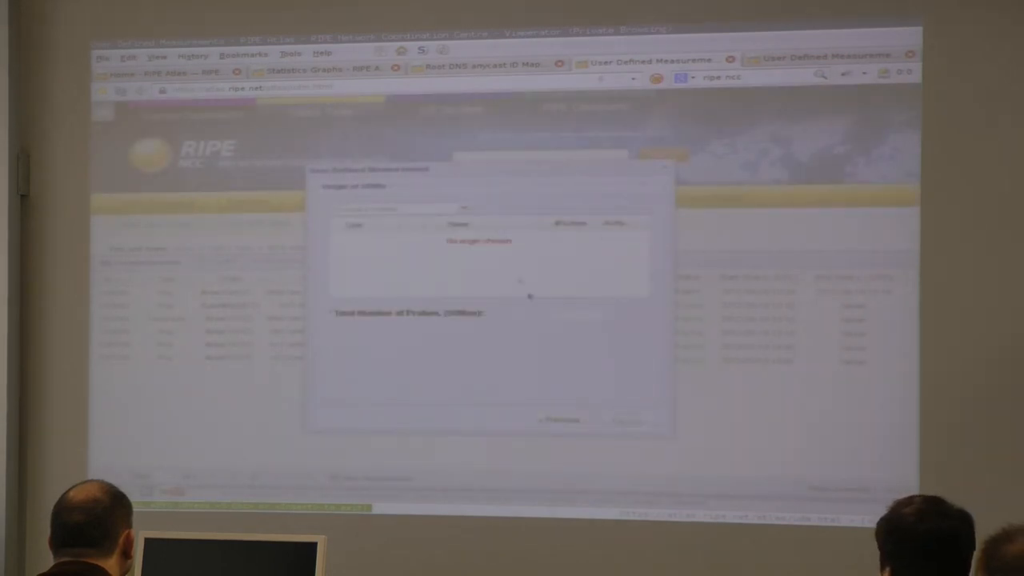
Add 5 probes with Area set to WW and confirm the probe selection.
{"action": "left_click", "coordinate": [464, 208]}
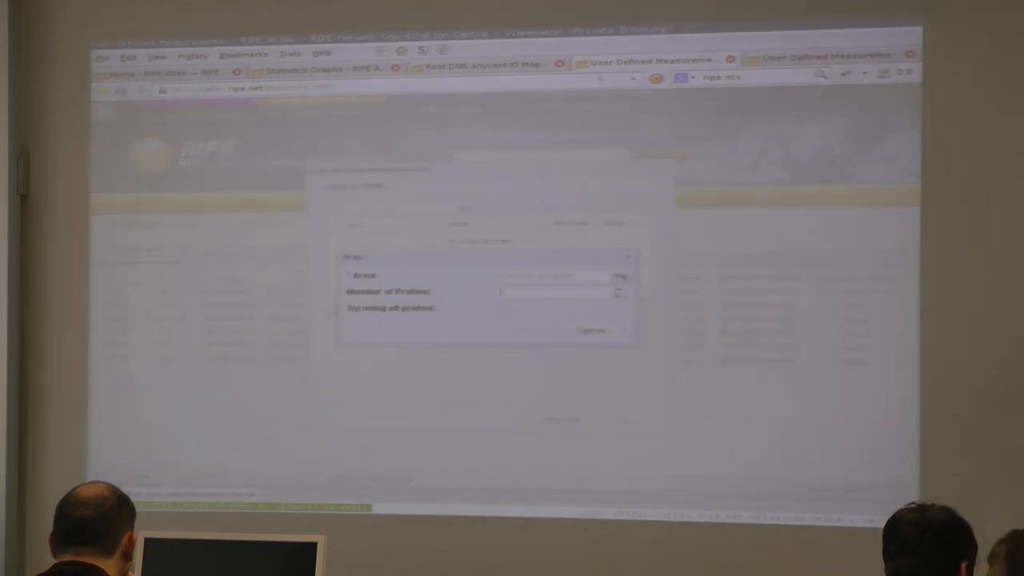
{"action": "left_click", "coordinate": [621, 275]}
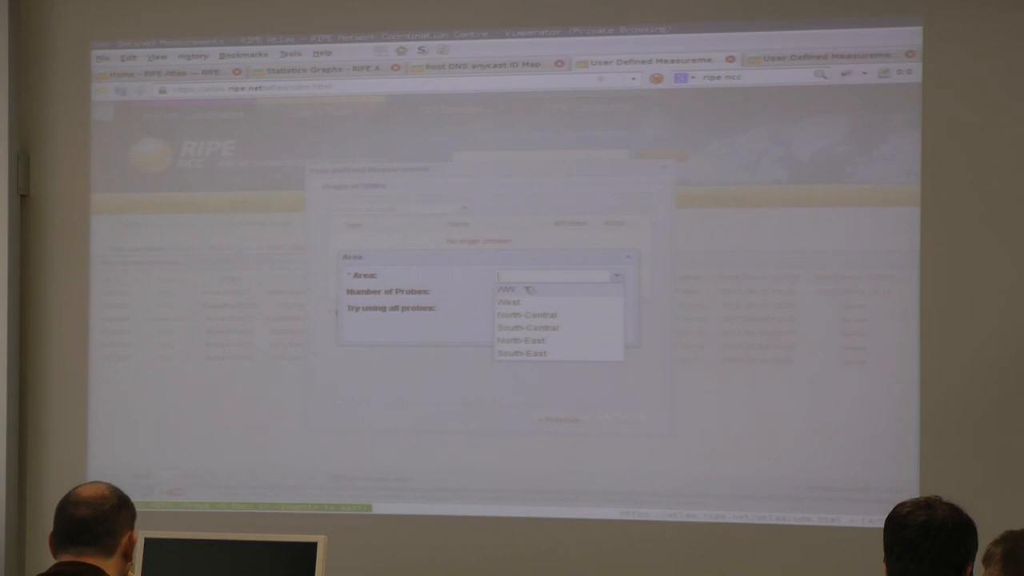
{"action": "left_click", "coordinate": [515, 289]}
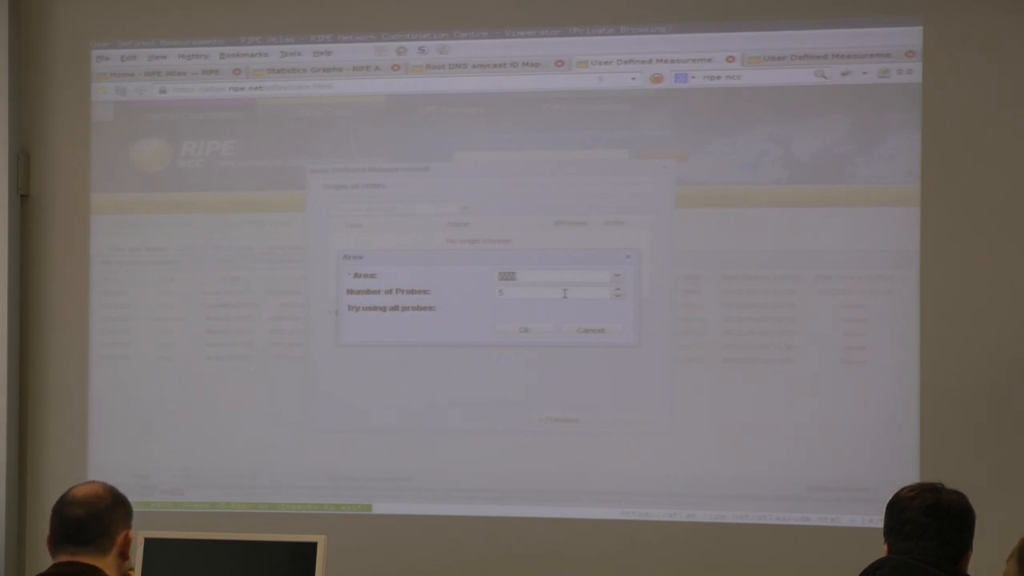
{"action": "left_click", "coordinate": [524, 329]}
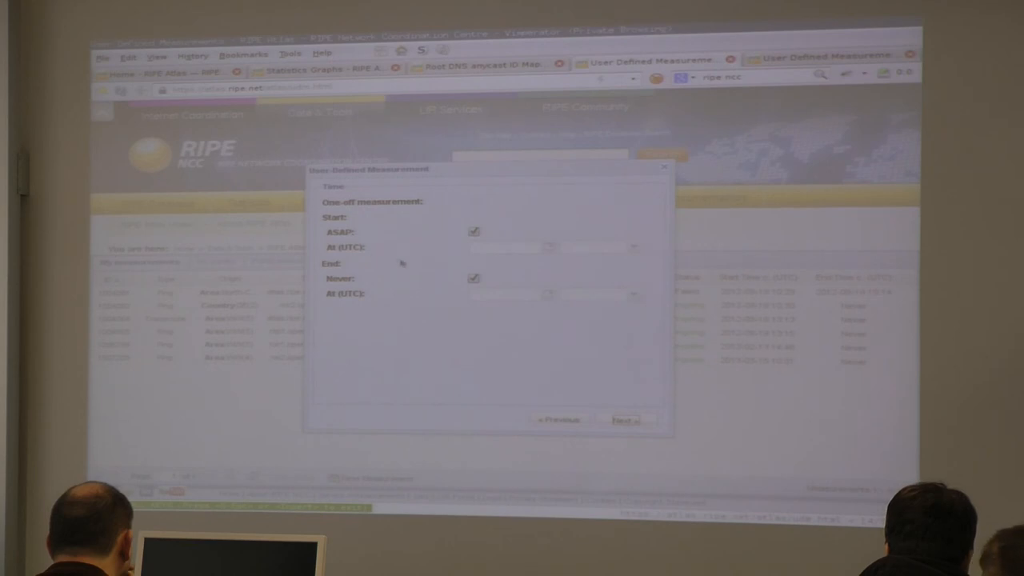
{"action": "mouse_move", "coordinate": [601, 381]}
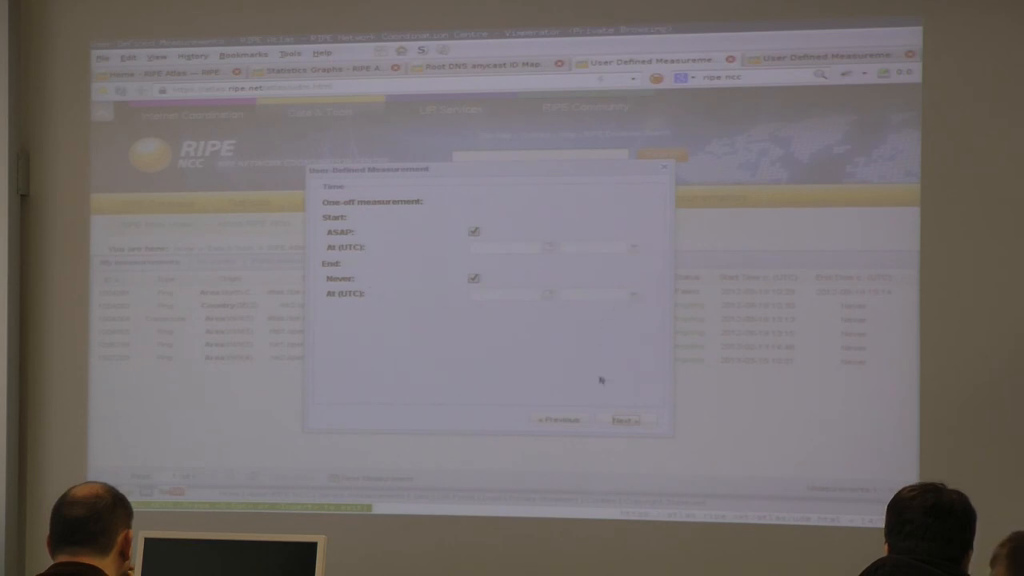
Keep Start ASAP and End Never, review the summary and submit the measurement.
{"action": "left_click", "coordinate": [625, 419]}
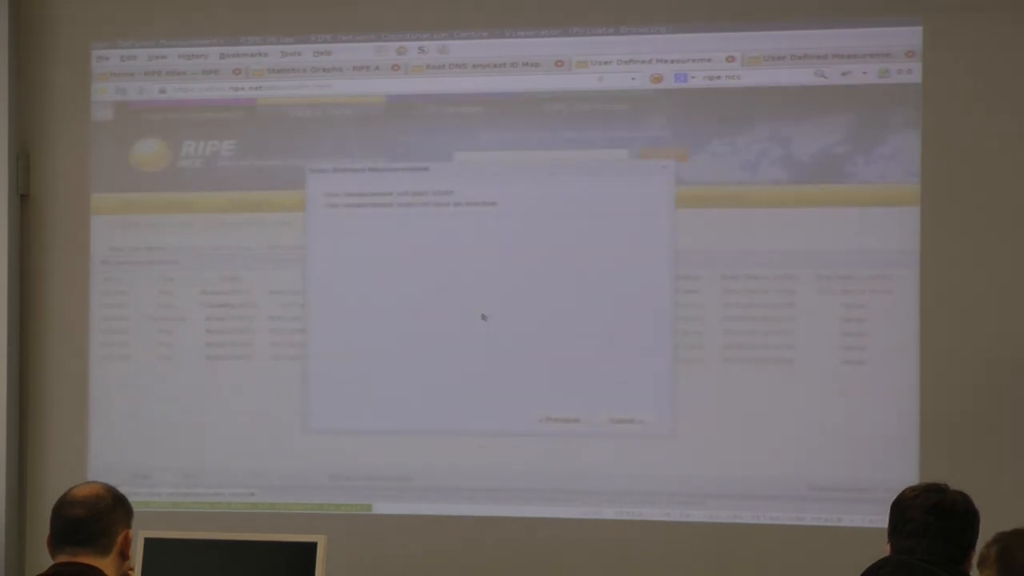
{"action": "mouse_move", "coordinate": [510, 234]}
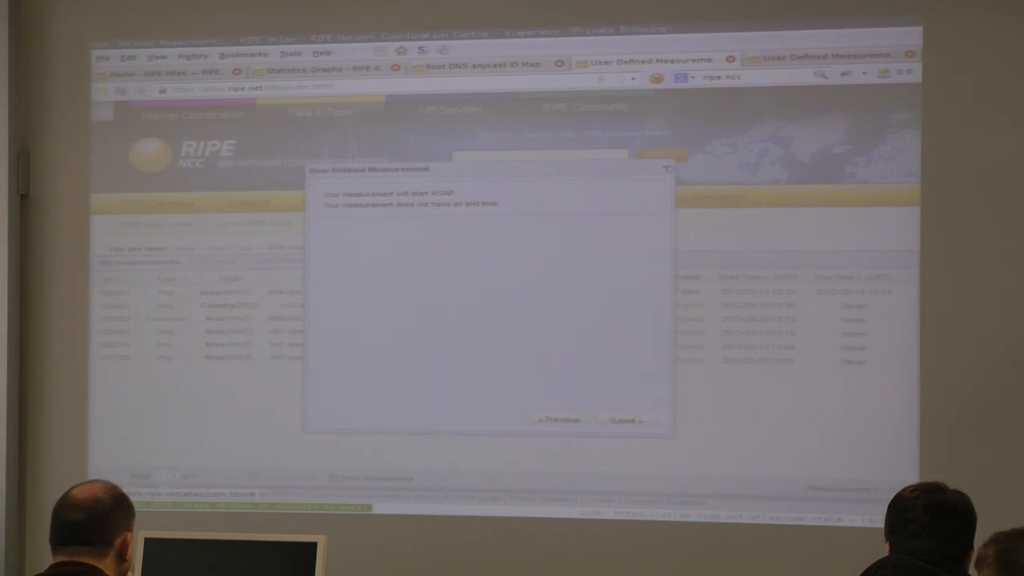
{"action": "left_click", "coordinate": [625, 420]}
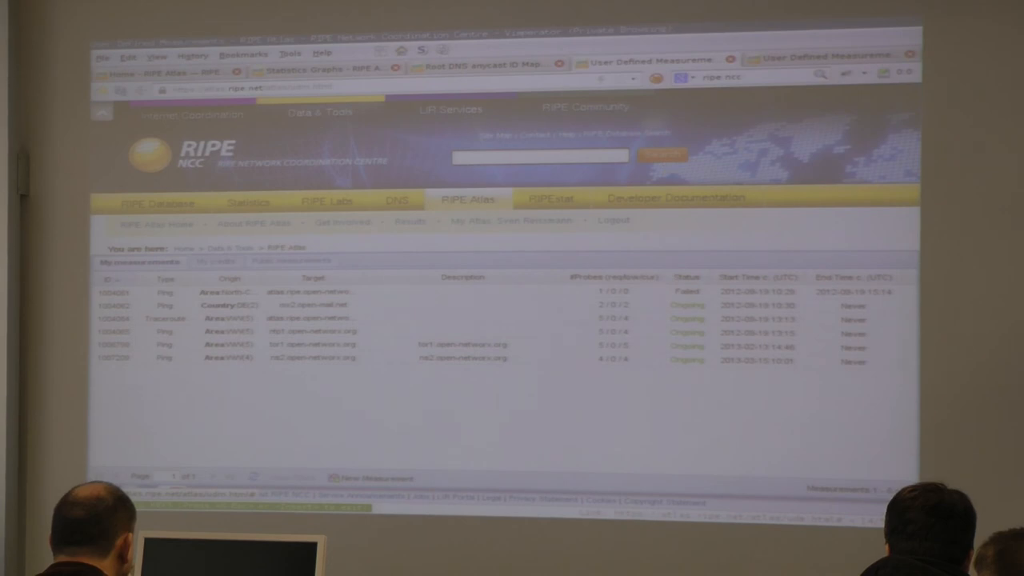
{"action": "mouse_move", "coordinate": [605, 419]}
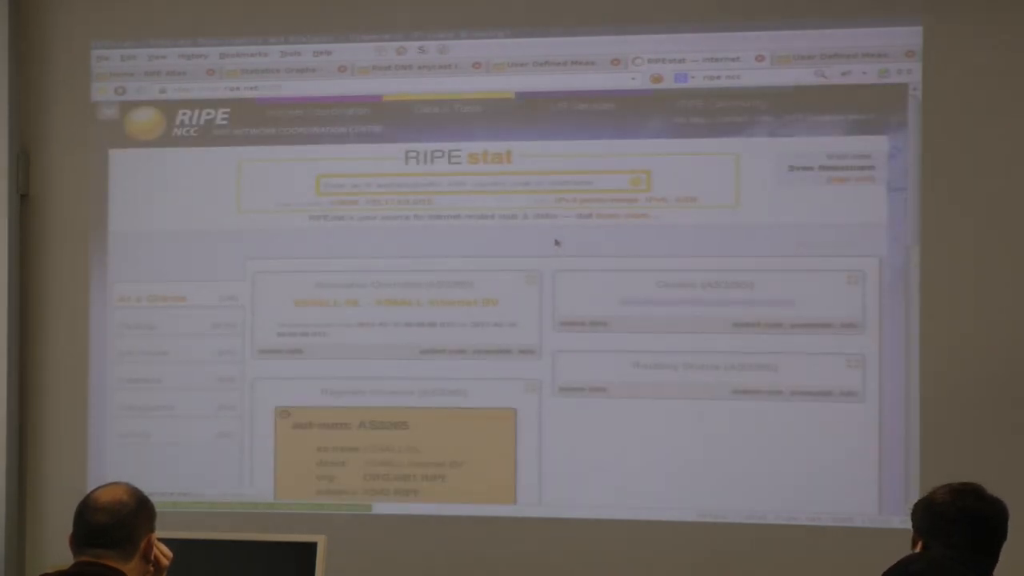
Scroll through the AS3265 At a Glance widgets, then head back to the RIPE Atlas welcome page.
{"action": "scroll", "scroll_direction": "down", "scroll_amount": 3}
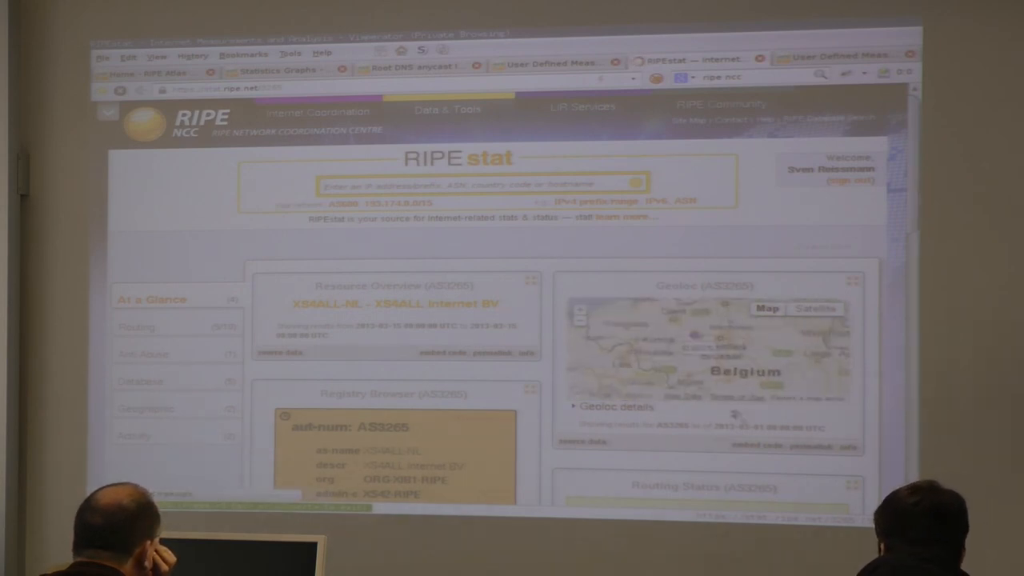
{"action": "scroll", "scroll_direction": "down", "scroll_amount": 3}
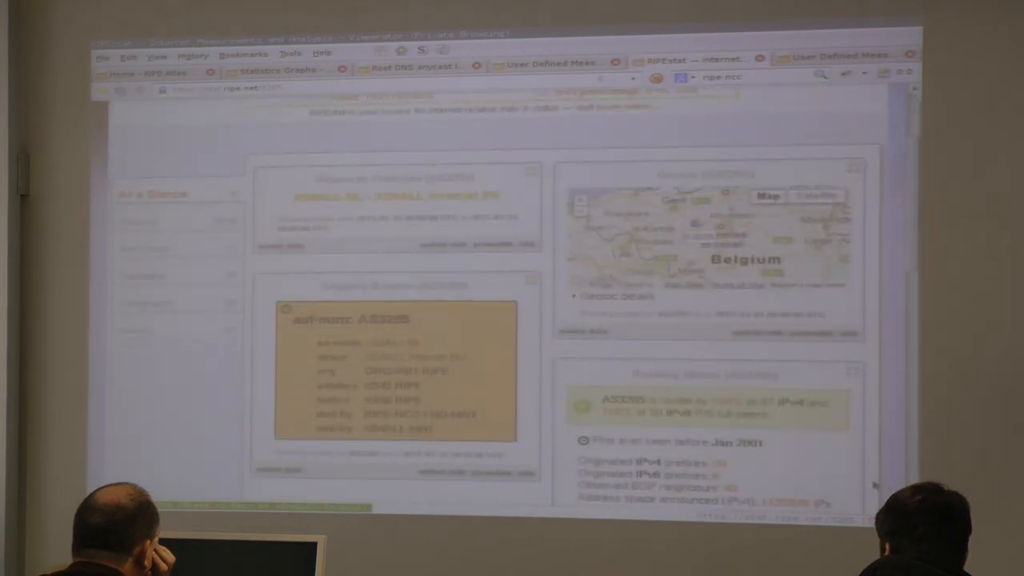
{"action": "scroll", "scroll_direction": "down", "scroll_amount": 3}
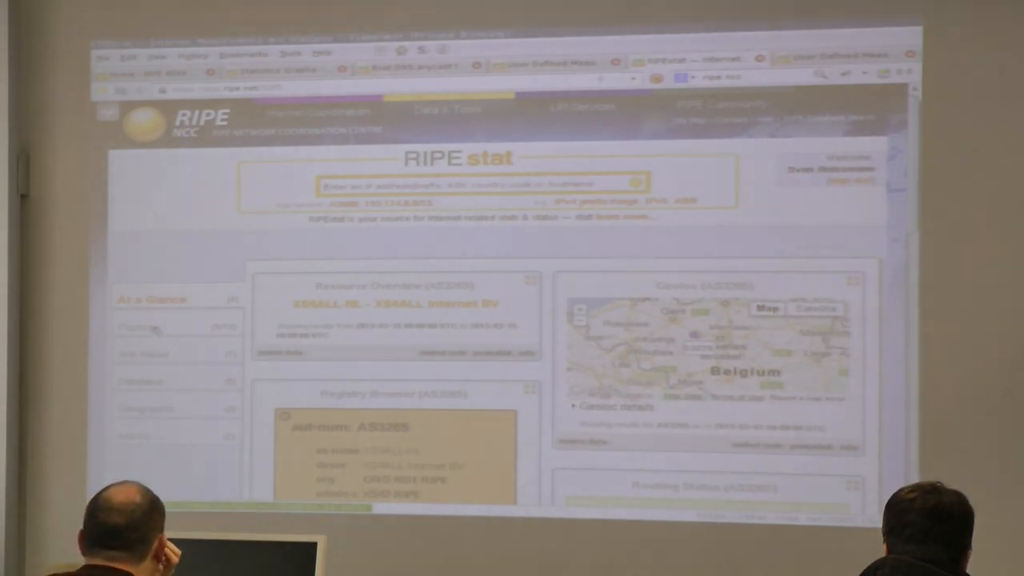
{"action": "left_click", "coordinate": [142, 328]}
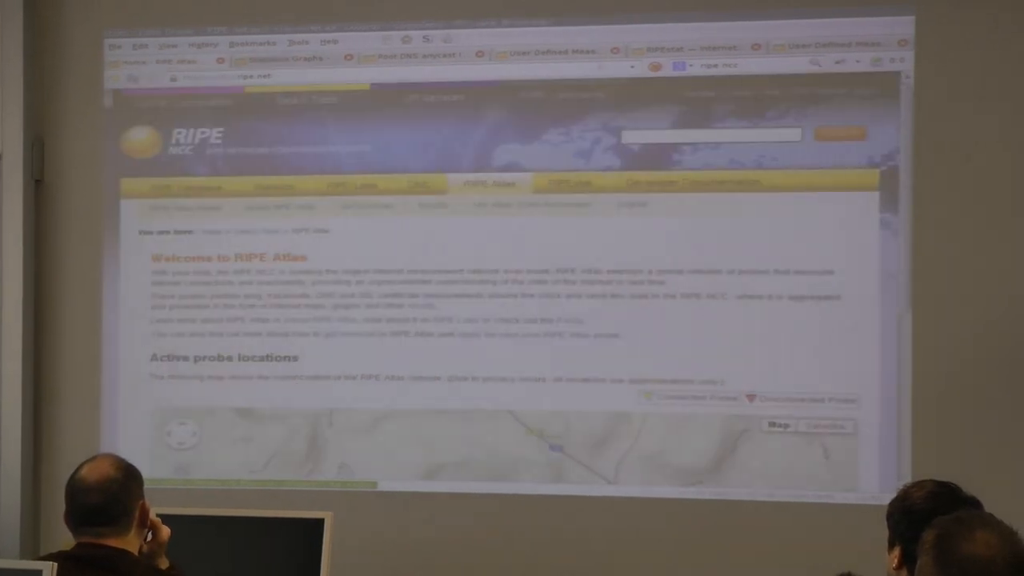
Scroll the welcome page down to the Active probe locations map.
{"action": "scroll", "scroll_direction": "down", "scroll_amount": 3}
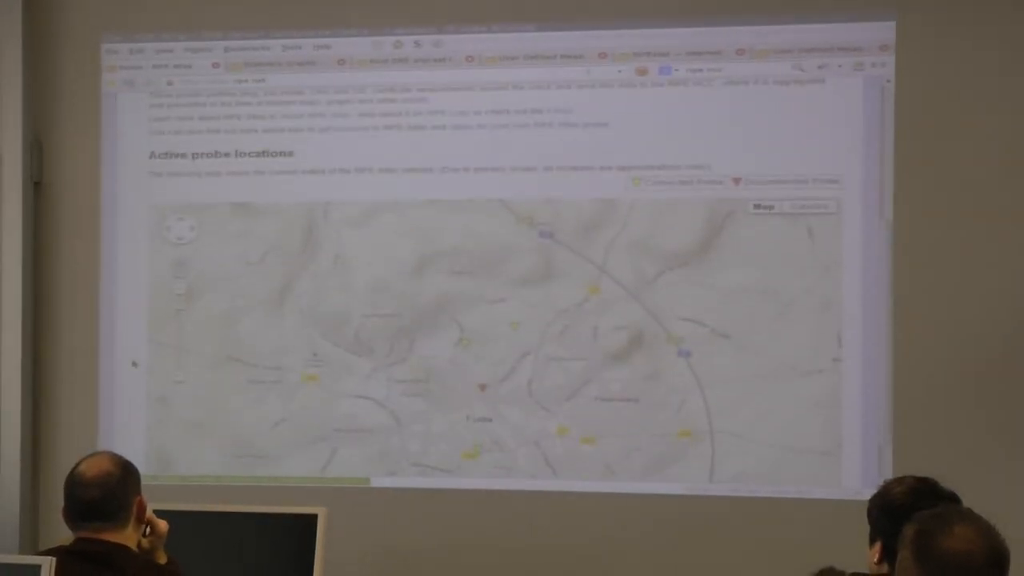